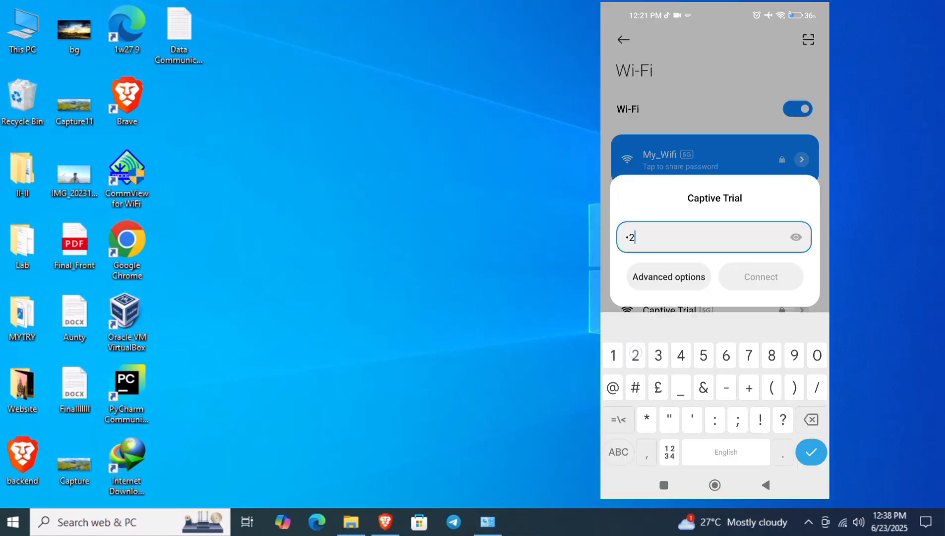
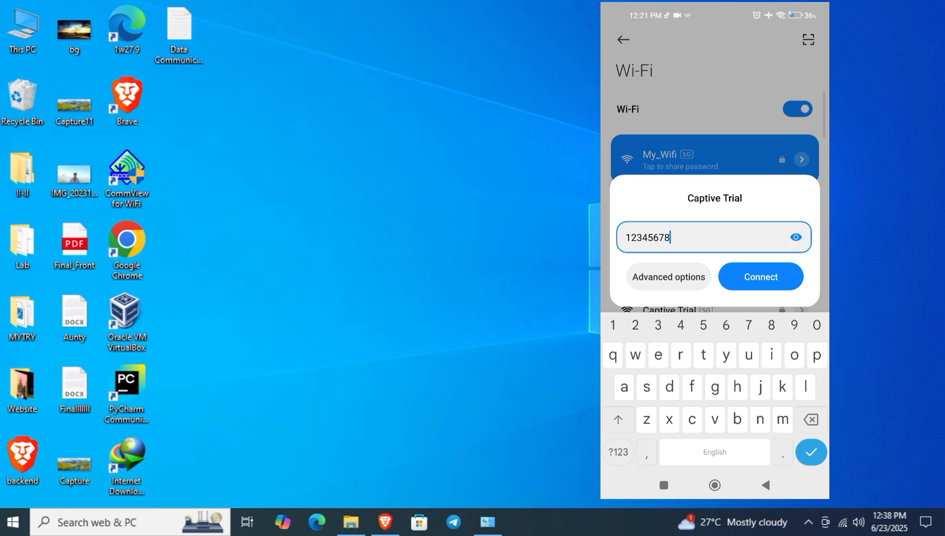
left_click(761, 277)
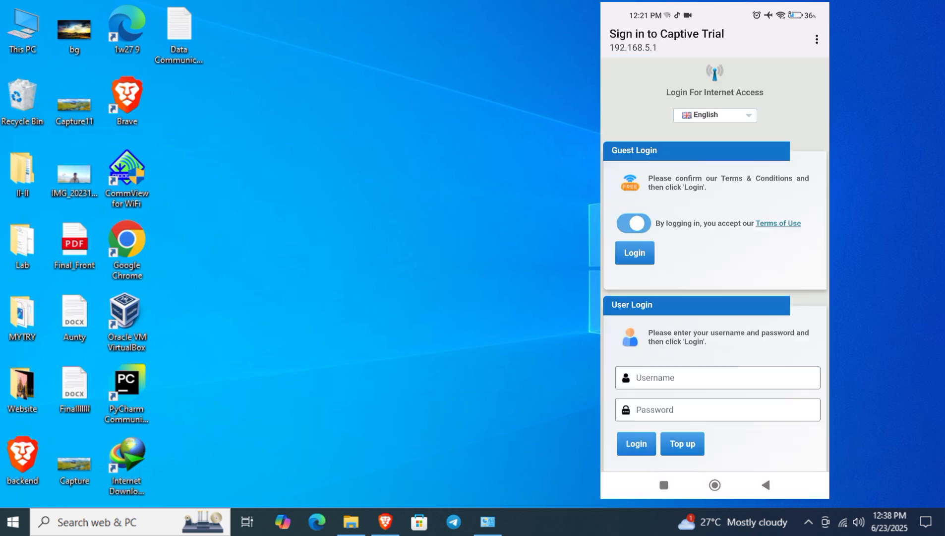
- Attempt a User Login with a username and password on the captive sign-in page
left_click(717, 378)
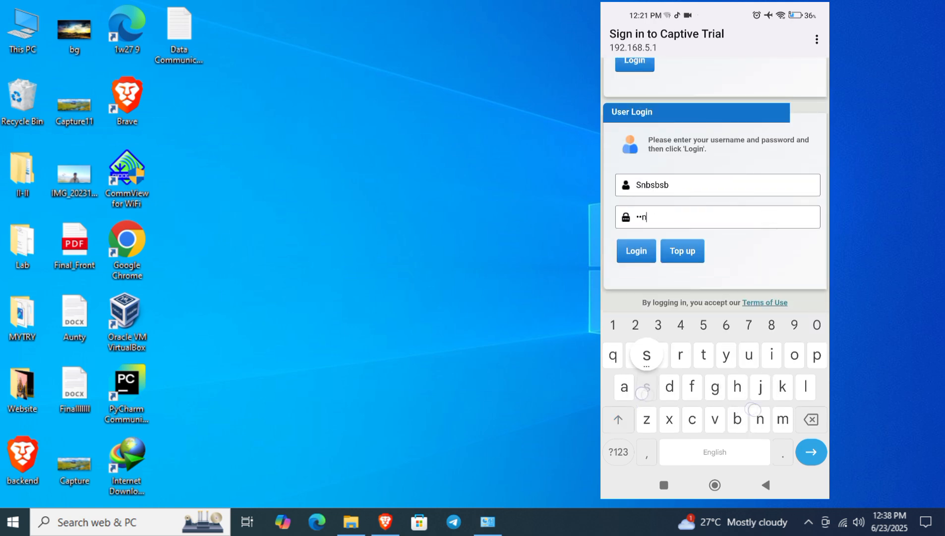
left_click(636, 251)
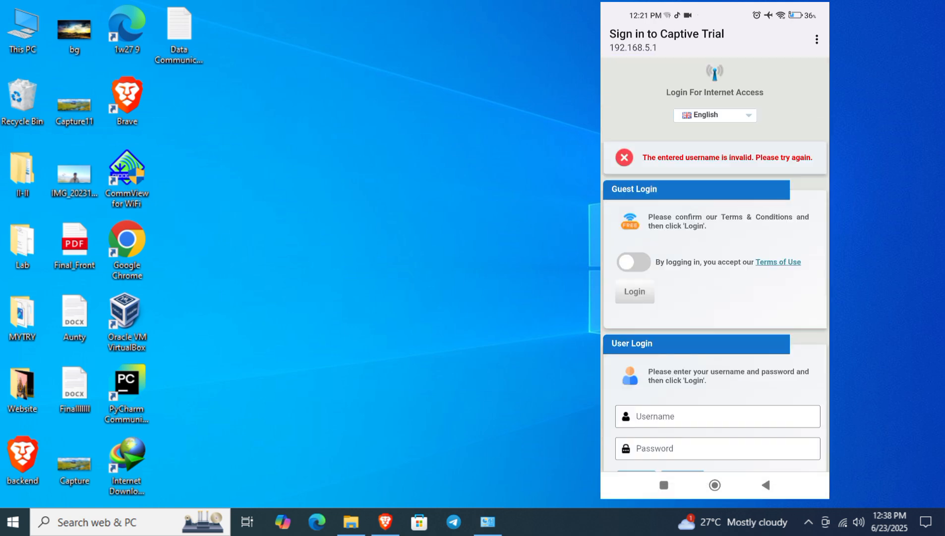
left_click(633, 262)
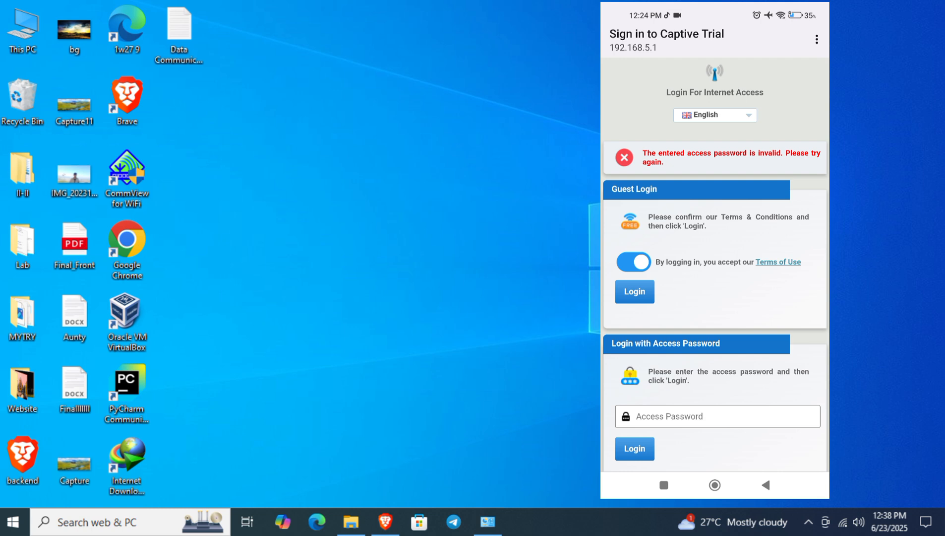
- Attempt login with an access password on the captive sign-in page
left_click(717, 416)
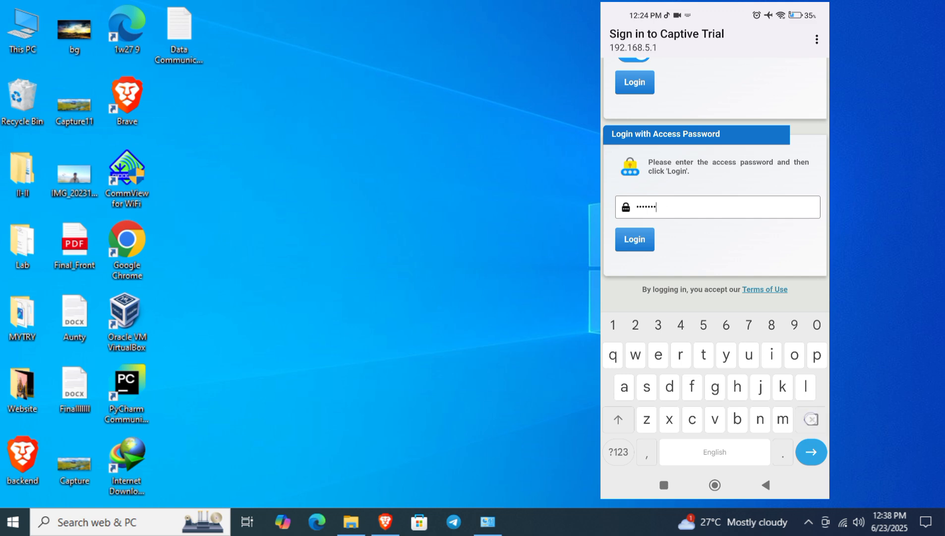
left_click(810, 419)
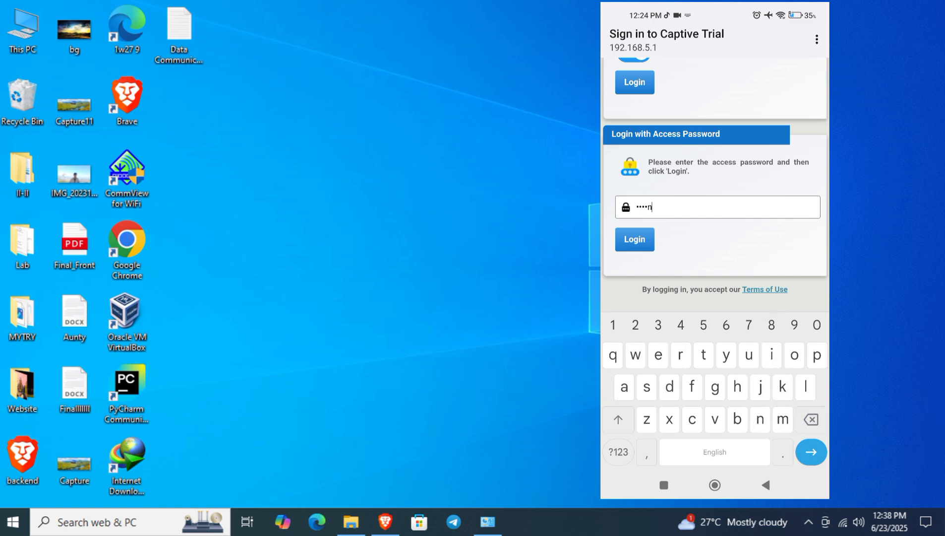
type("4")
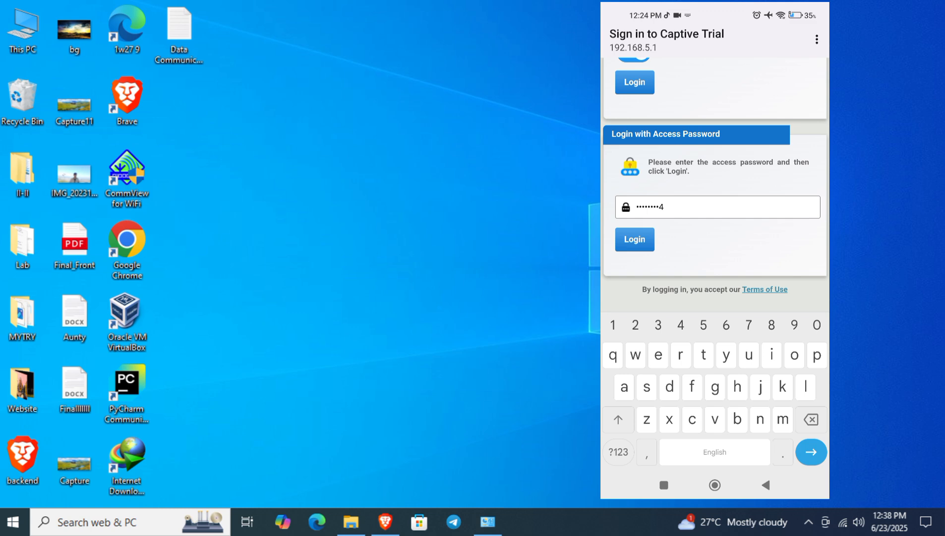
left_click(634, 239)
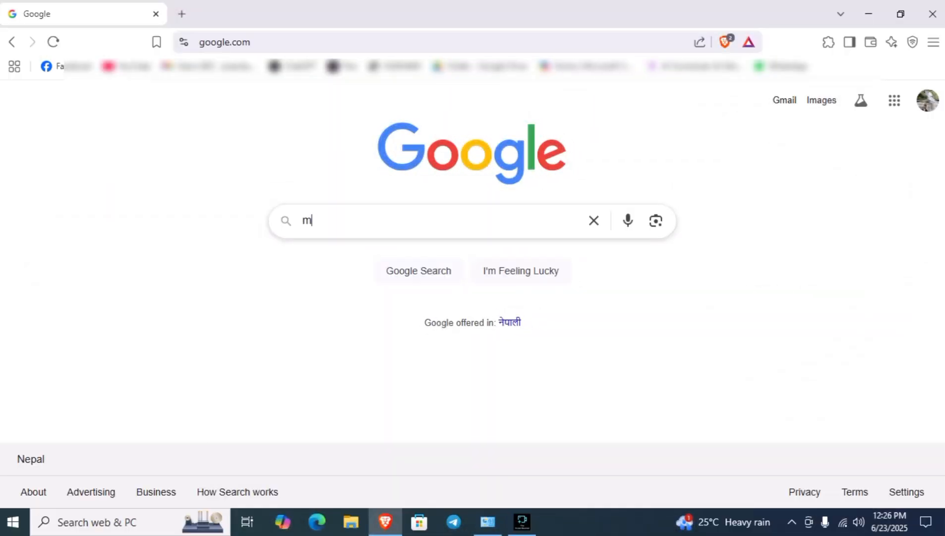
- Search Google for mypublicwifi and open mypublicwifi.com from the results
type("y")
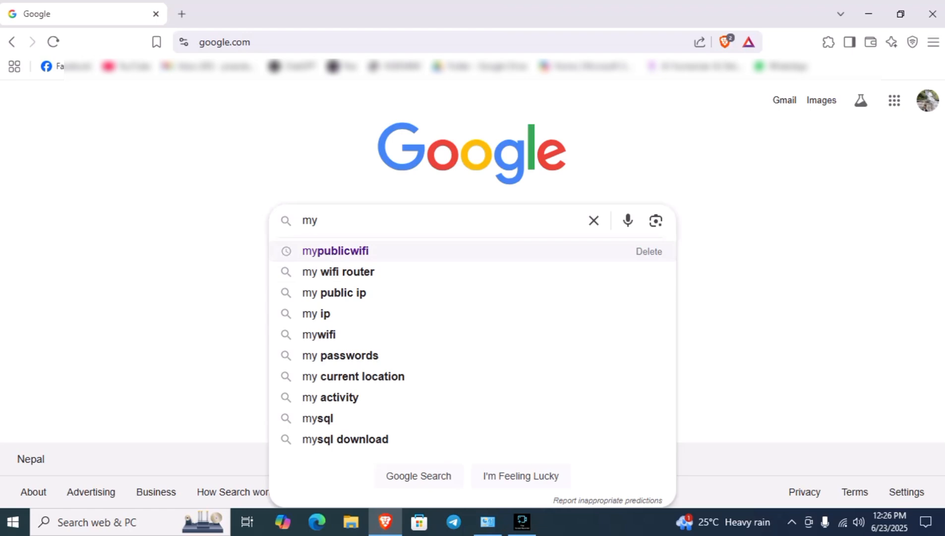
left_click(336, 251)
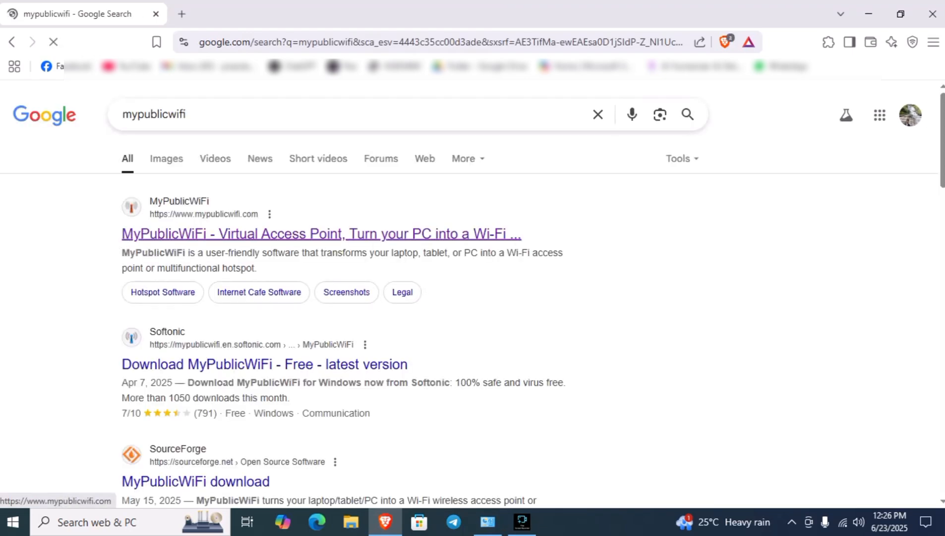
left_click(320, 233)
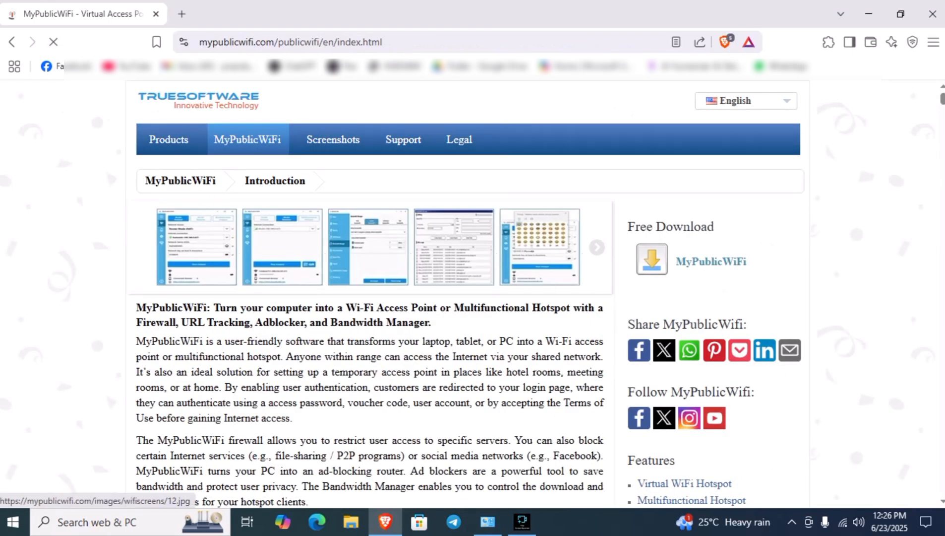
- Download the MyPublicWiFi installer to Downloads and run MyPublicWiFi (1).exe
left_click(710, 261)
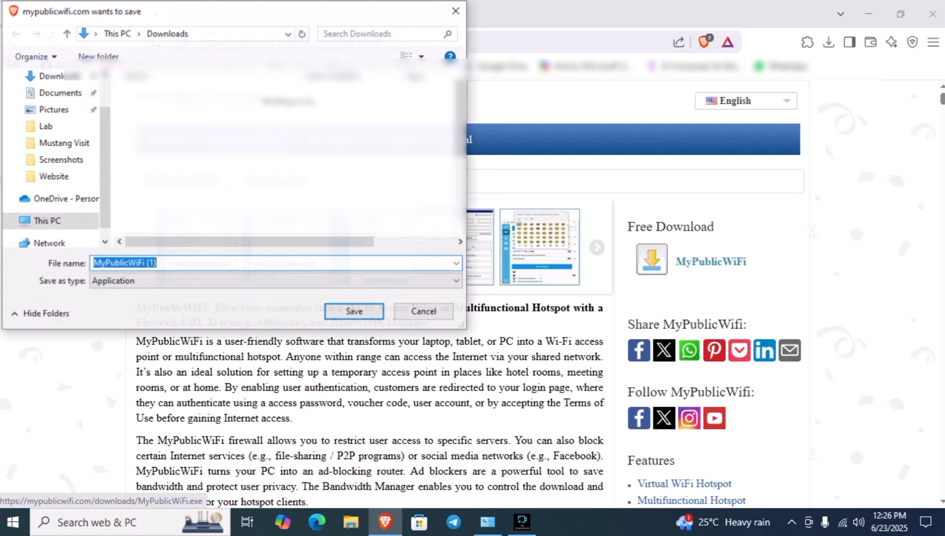
left_click(353, 311)
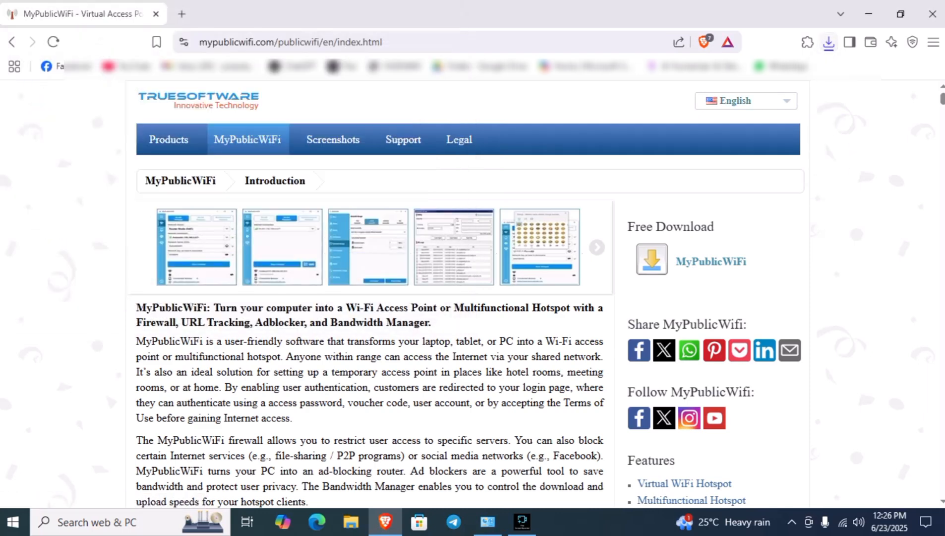
left_click(828, 42)
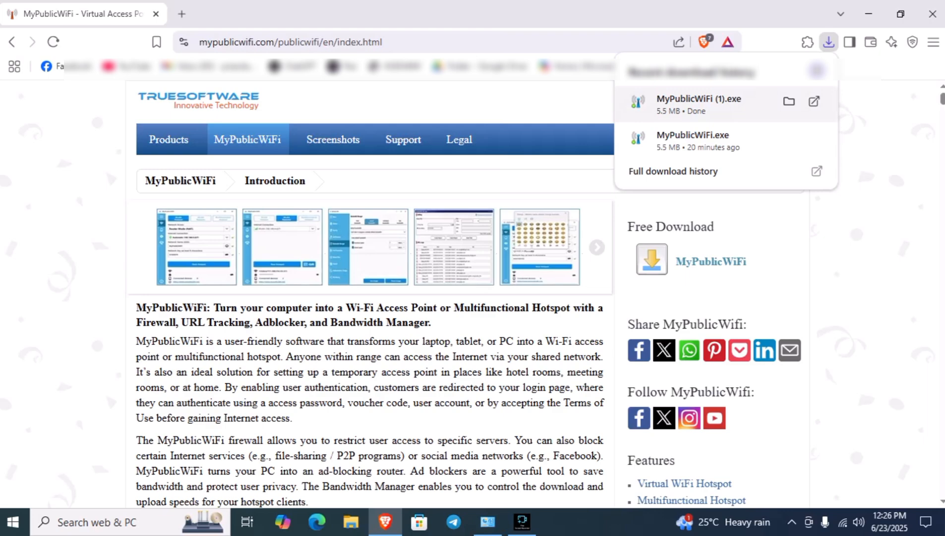
left_click(828, 42)
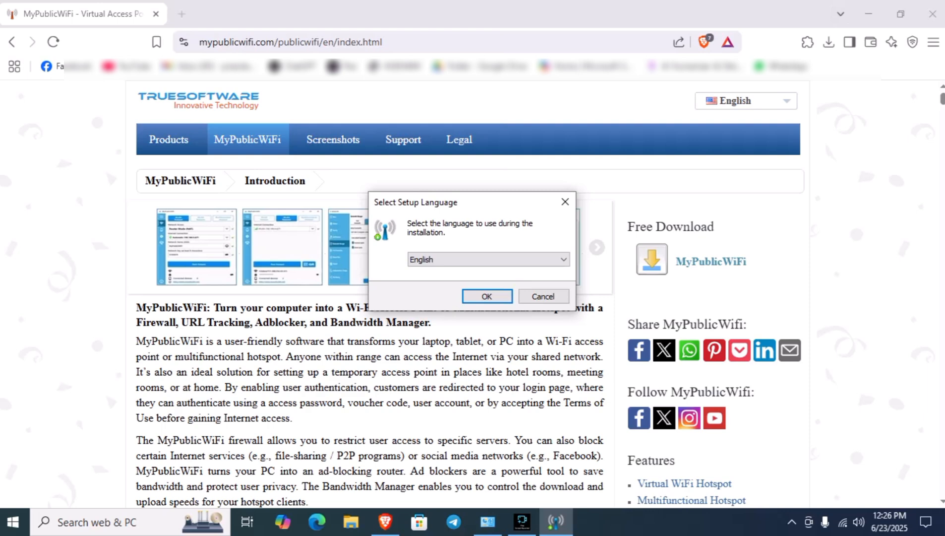
- Install in English, accepting the license, reusing the existing folder and default Start Menu entry
left_click(486, 296)
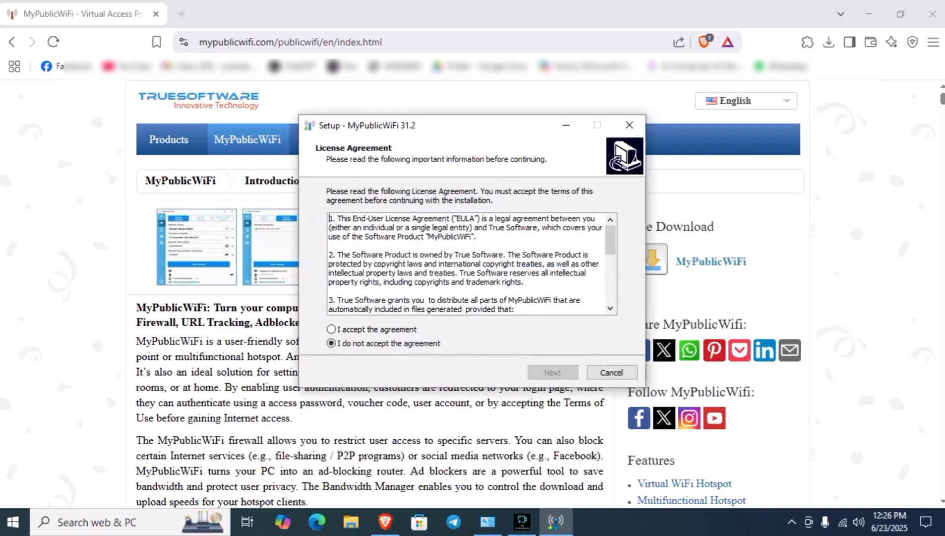
left_click(332, 329)
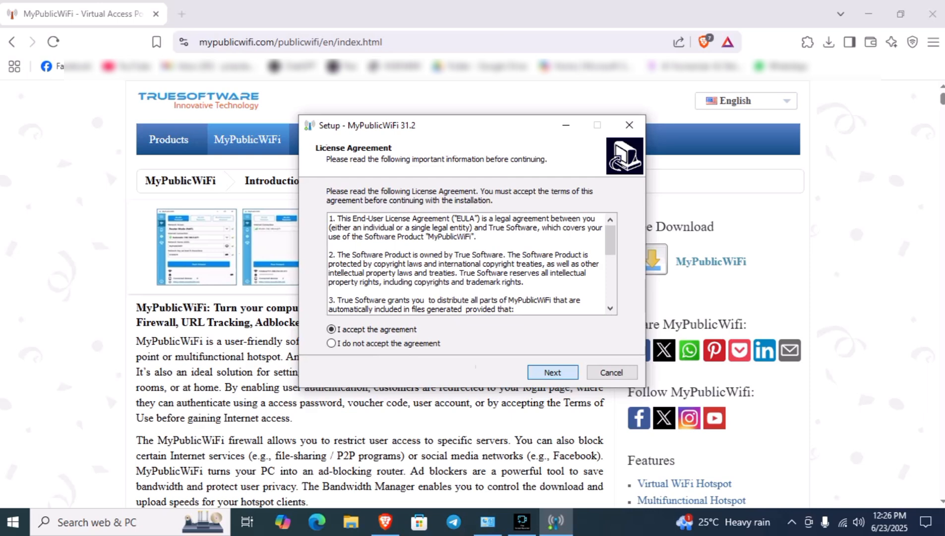
left_click(551, 372)
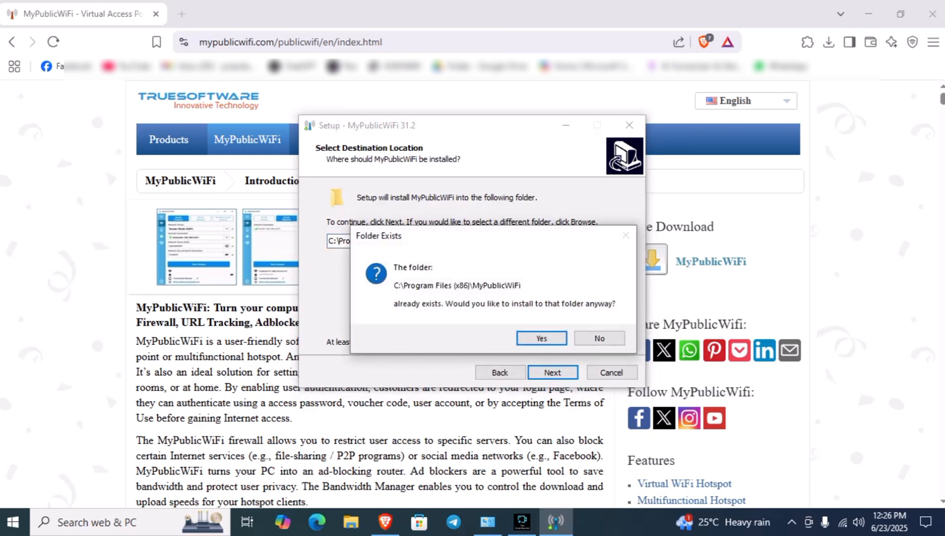
left_click(540, 338)
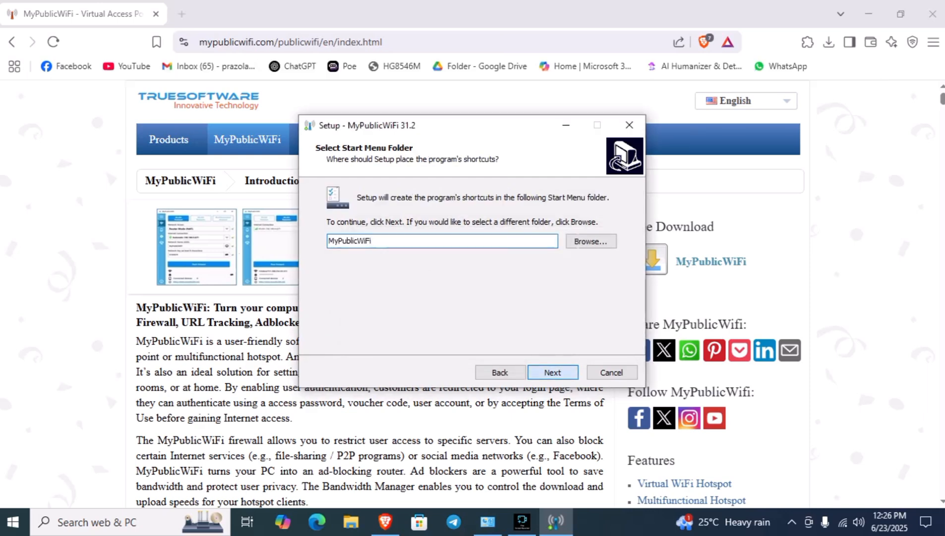
left_click(551, 372)
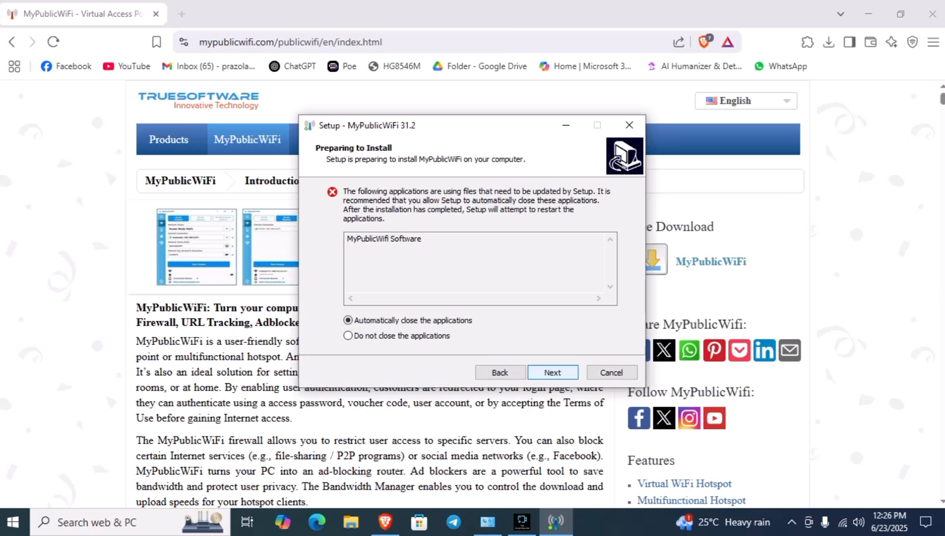
left_click(611, 372)
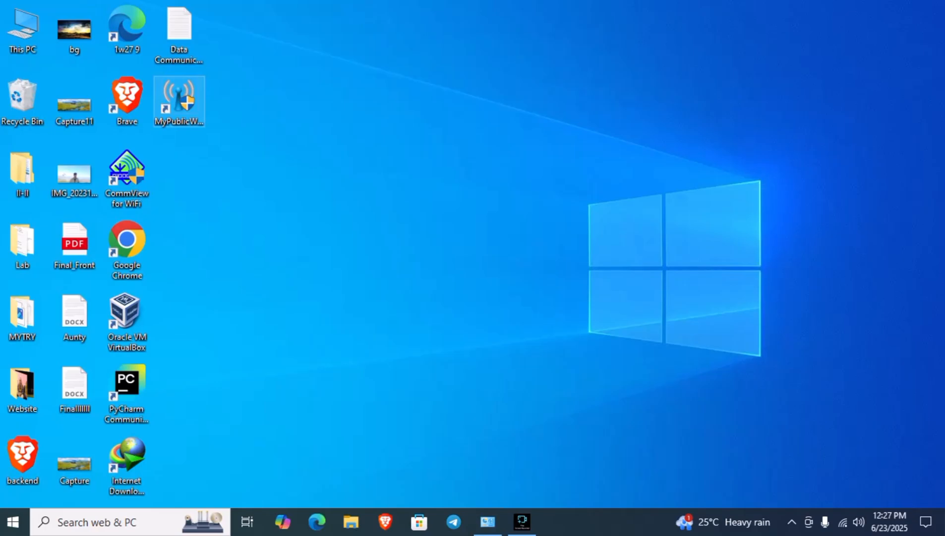
- Launch MyPublicWiFi and set SSID 'Captive Portal' with network key 'password'
double_click(179, 100)
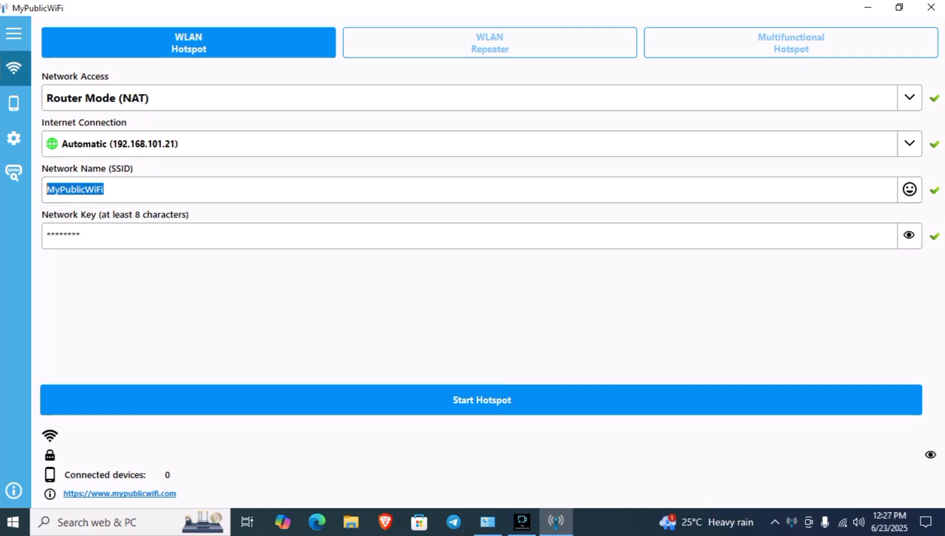
type("Captive Portal")
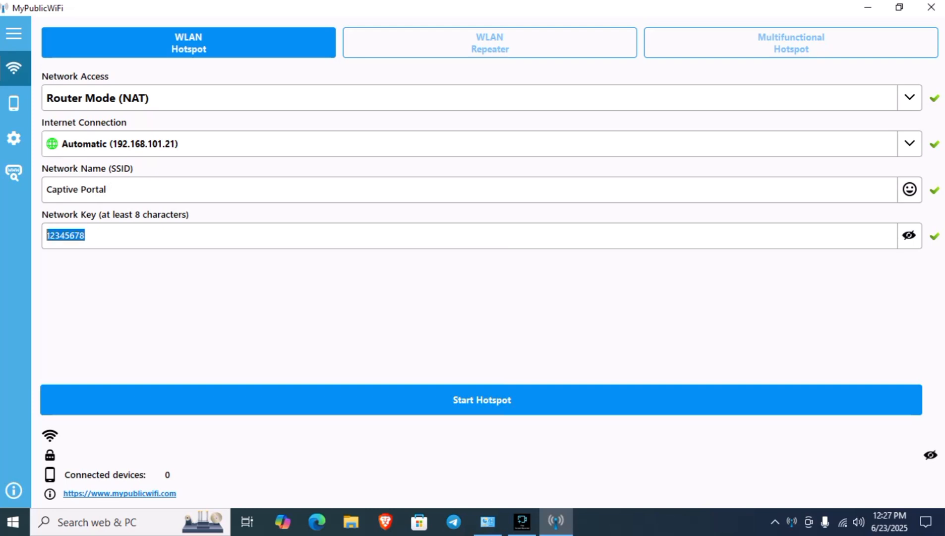
type("password")
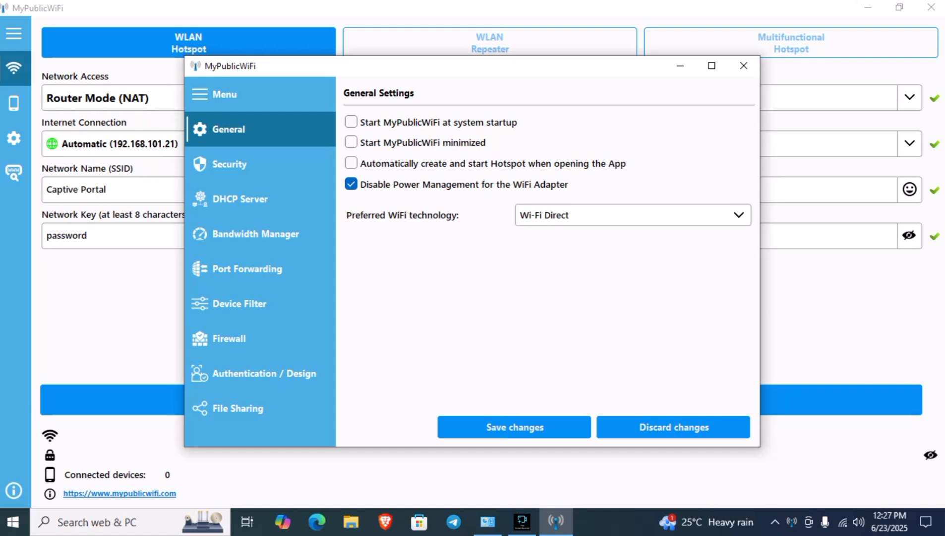
- Enable user authentication, disable voucher-code login, and bring up Access Password management
left_click(264, 373)
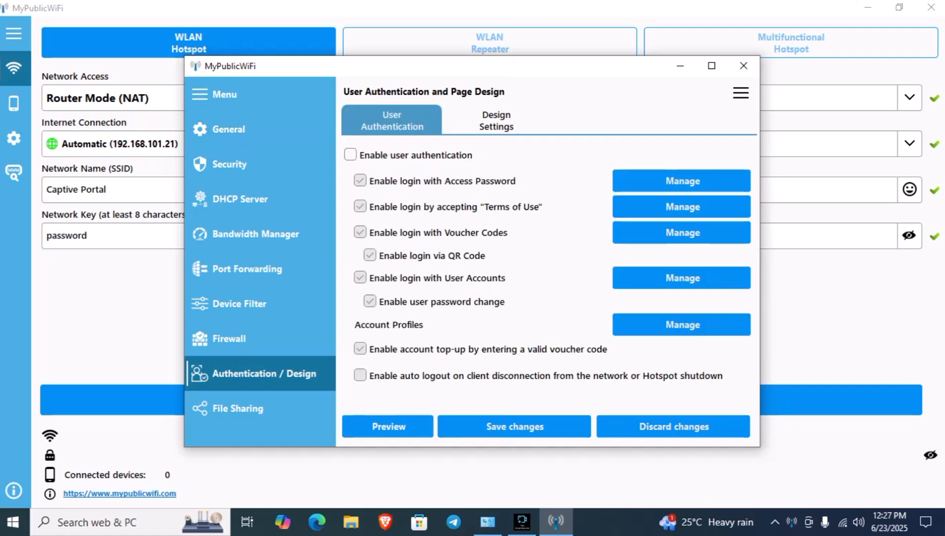
left_click(352, 155)
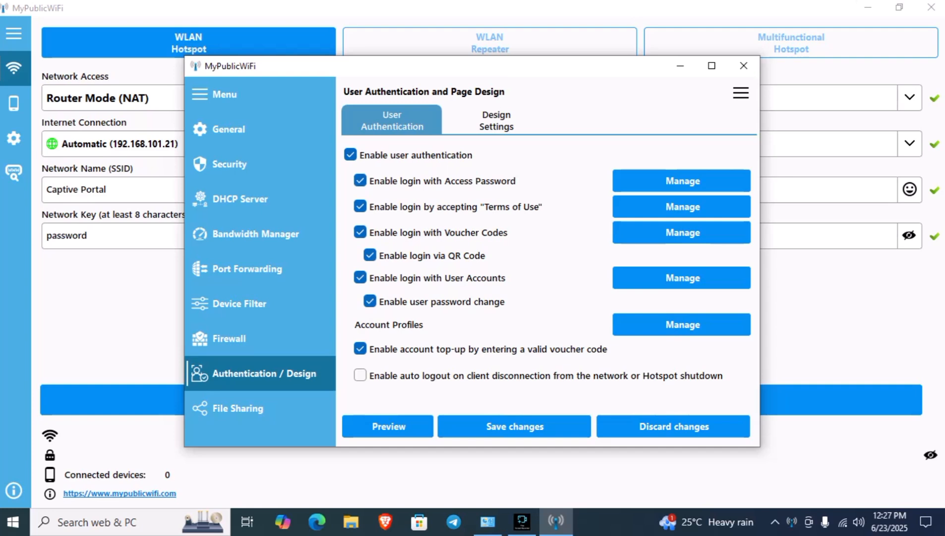
left_click(360, 232)
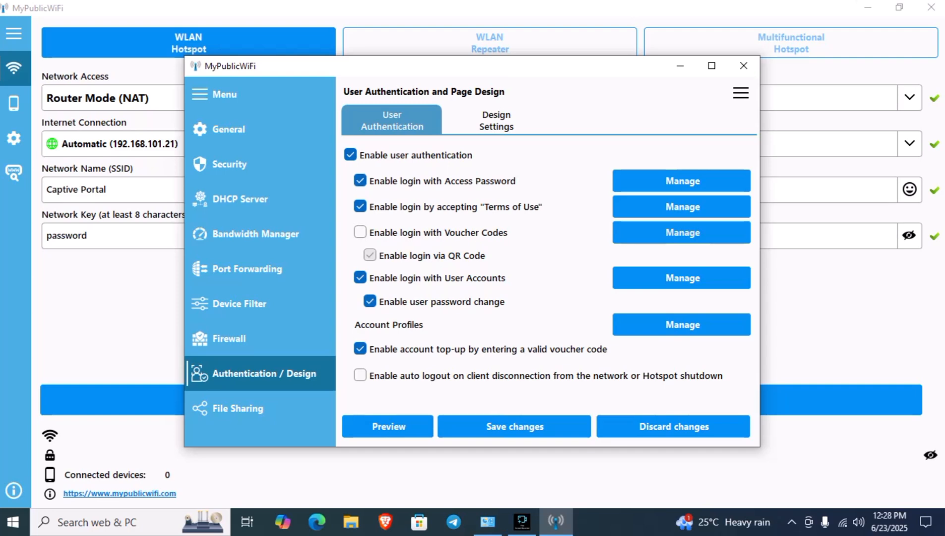
left_click(681, 181)
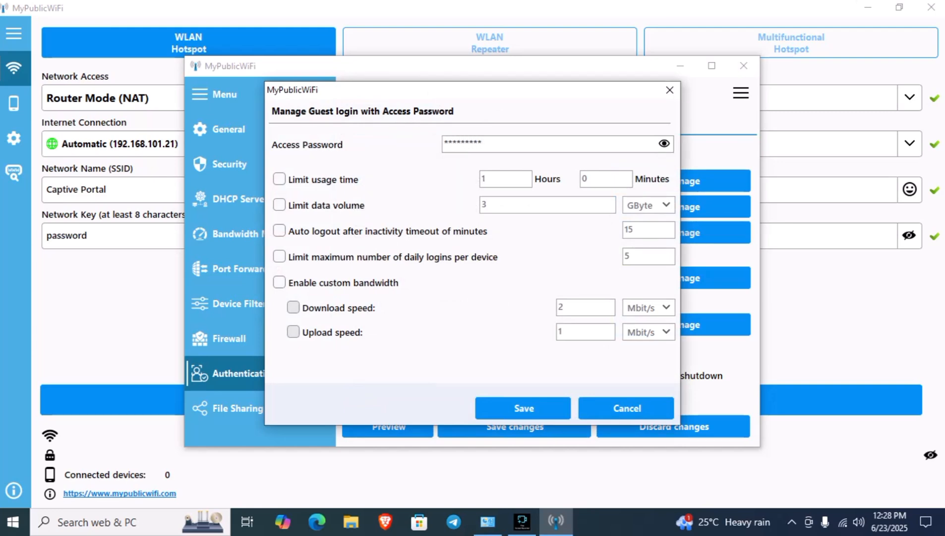
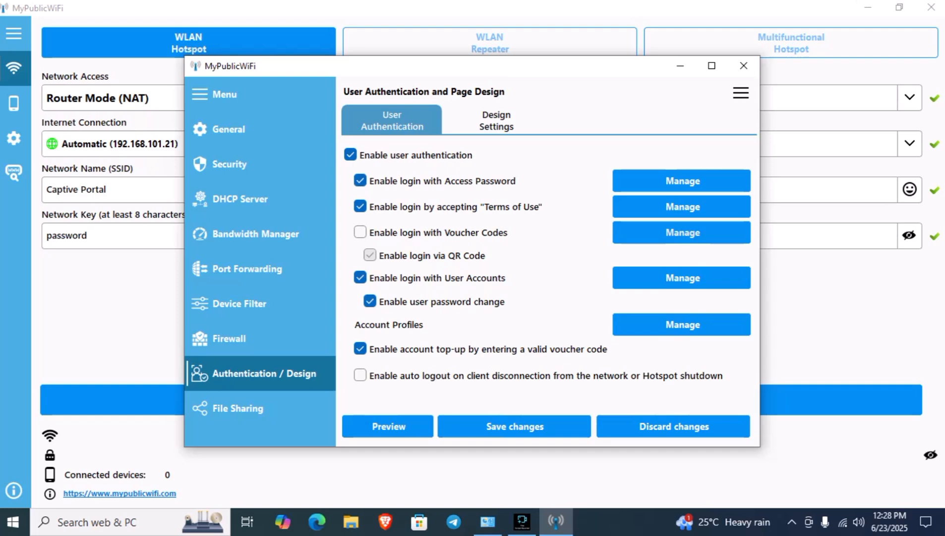
- From user account management, start creating a new user account
left_click(681, 278)
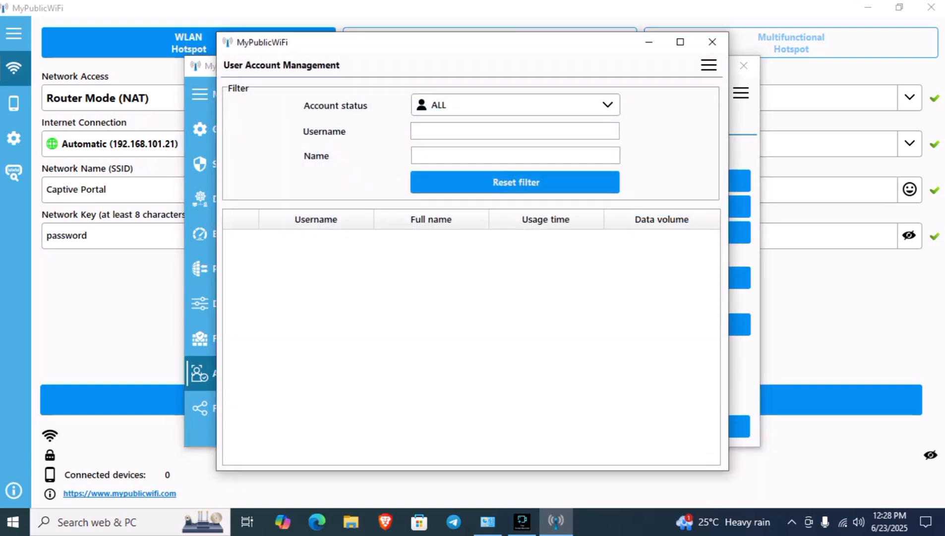
left_click(709, 65)
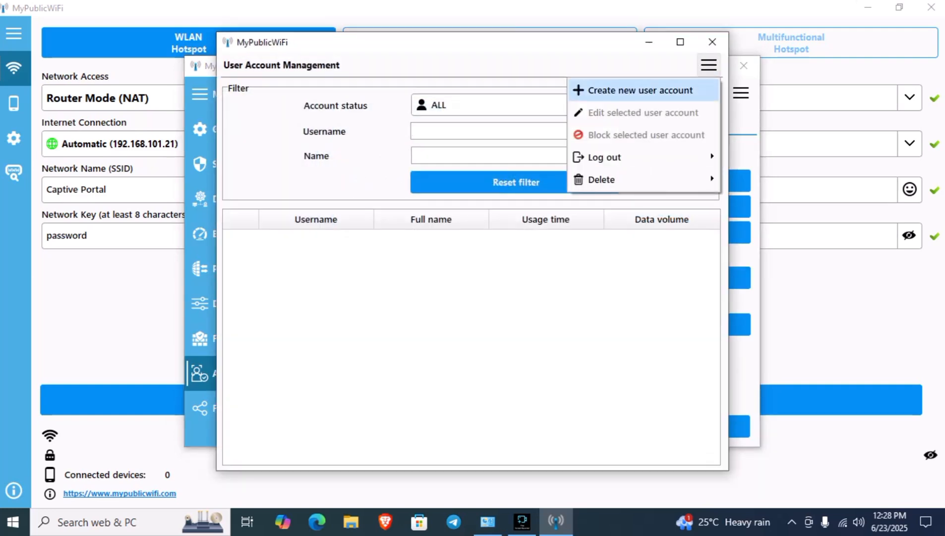
left_click(641, 90)
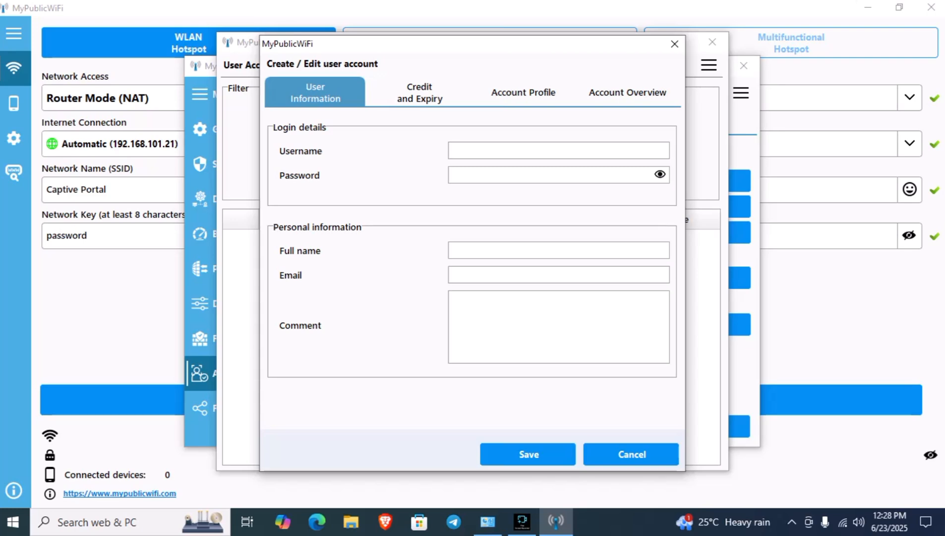
left_click(558, 150)
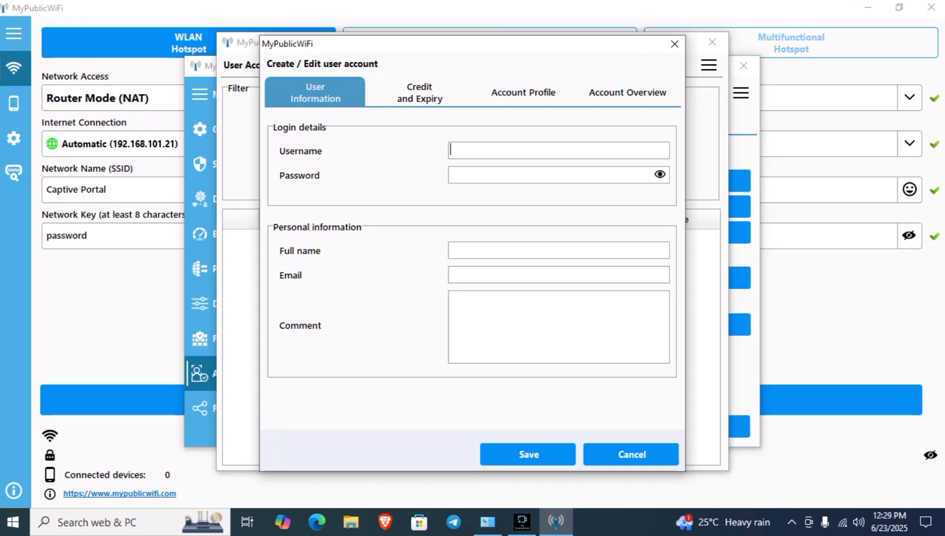
type("admin")
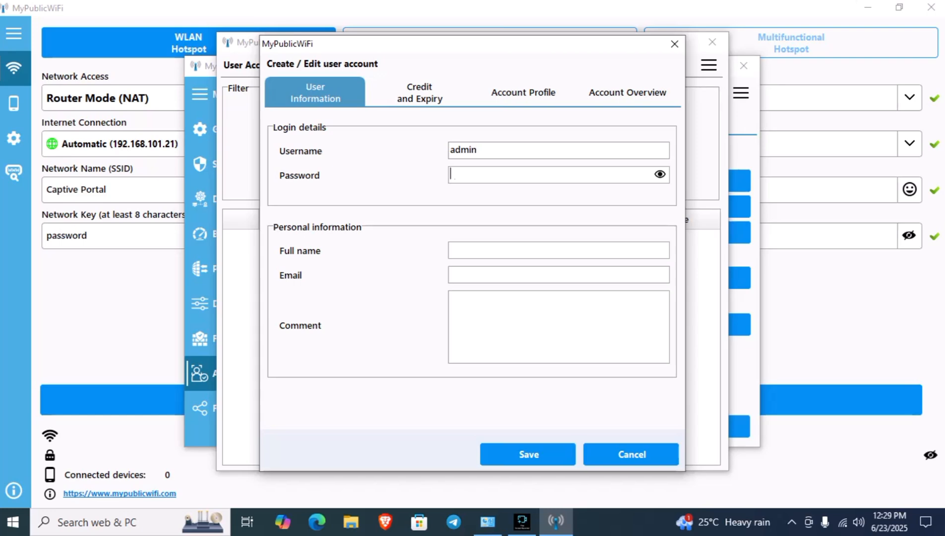
type("1111")
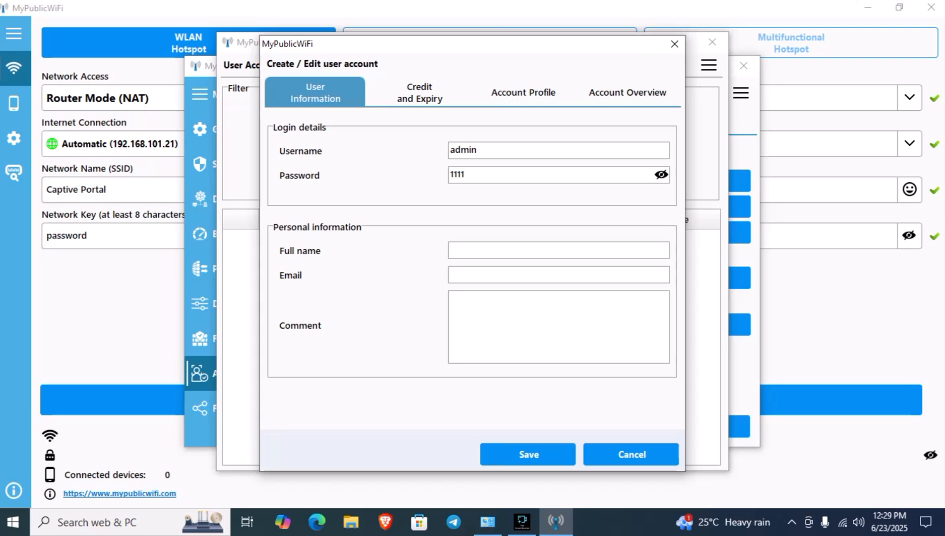
left_click(513, 174)
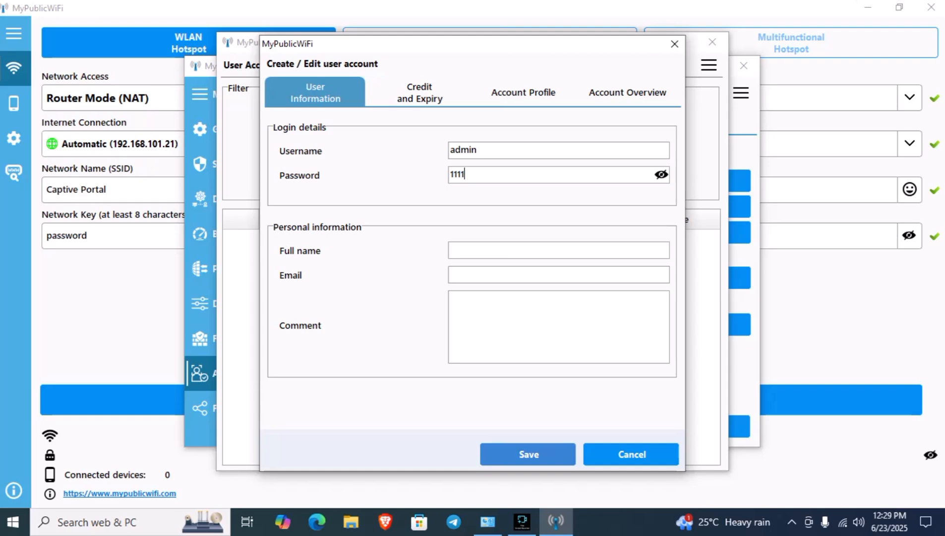
left_click(419, 92)
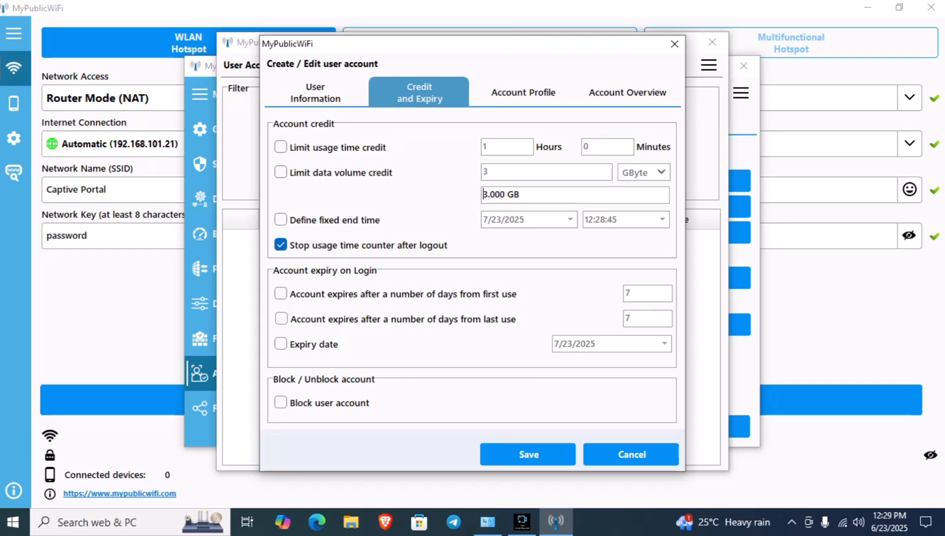
- Leave custom bandwidth off in Account Profile and save the admin account
left_click(524, 91)
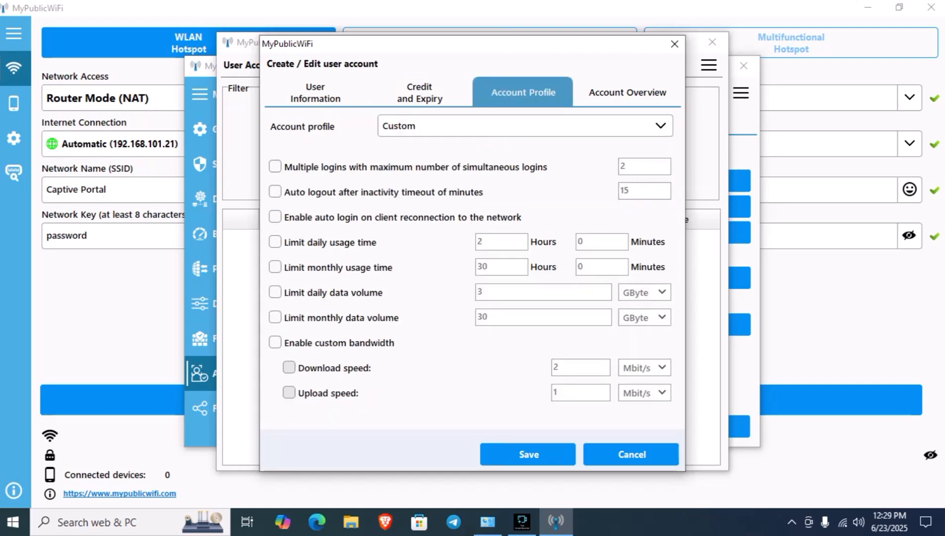
left_click(275, 342)
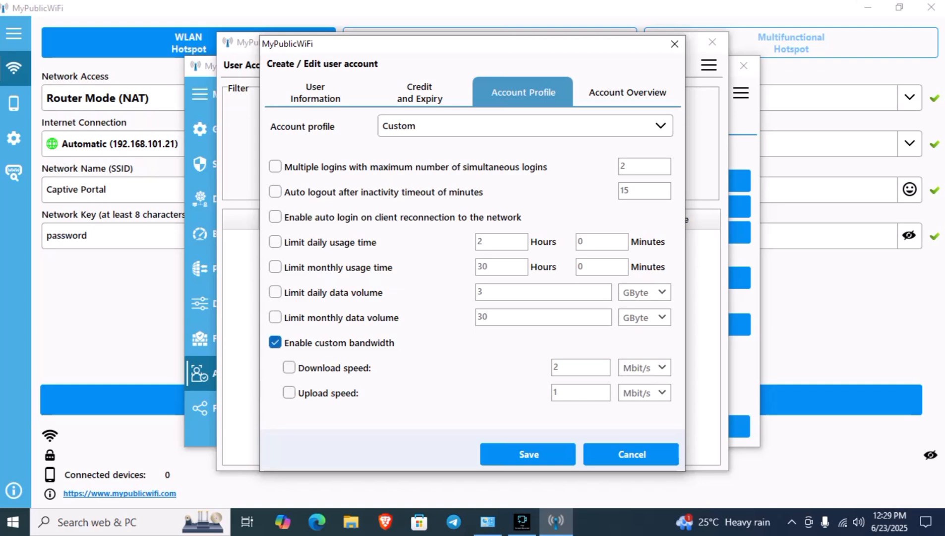
left_click(275, 342)
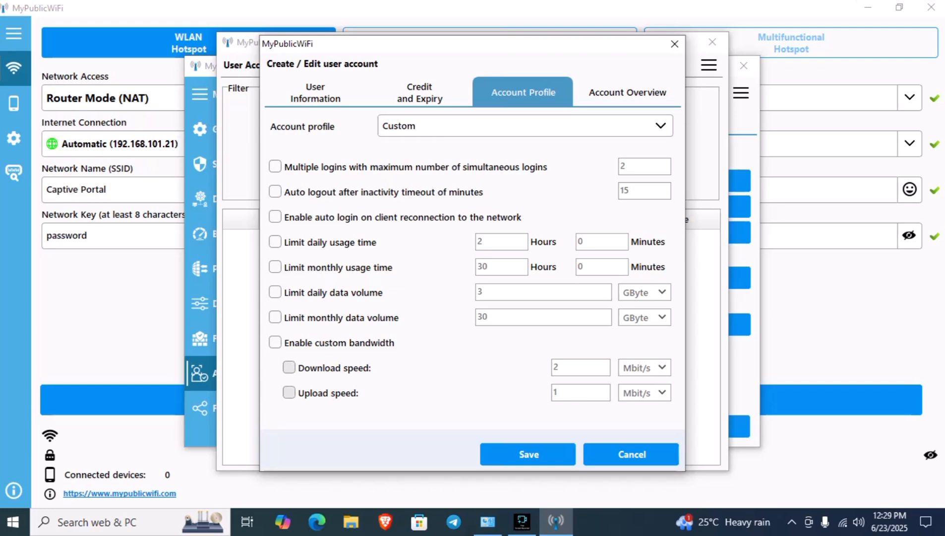
left_click(631, 454)
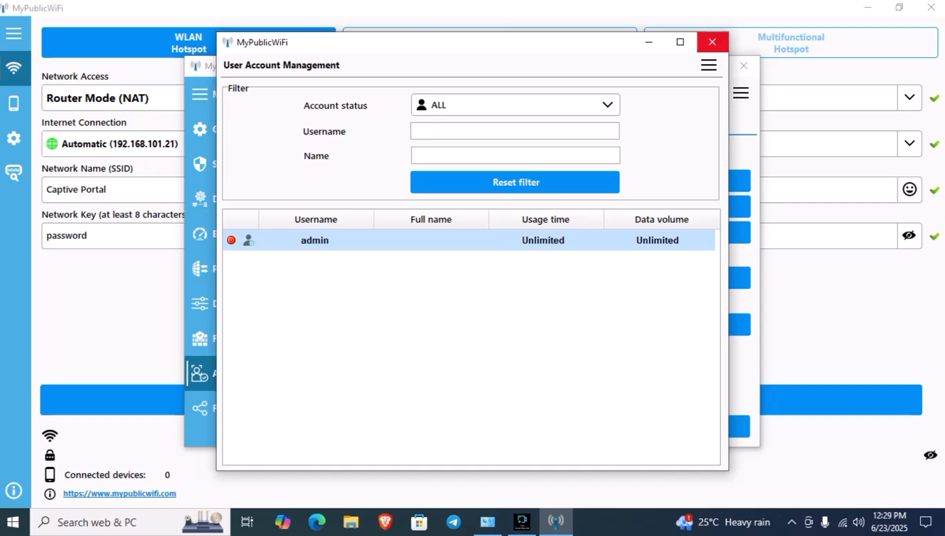
- Close User Account Management and start the Captive Portal hotspot
left_click(712, 42)
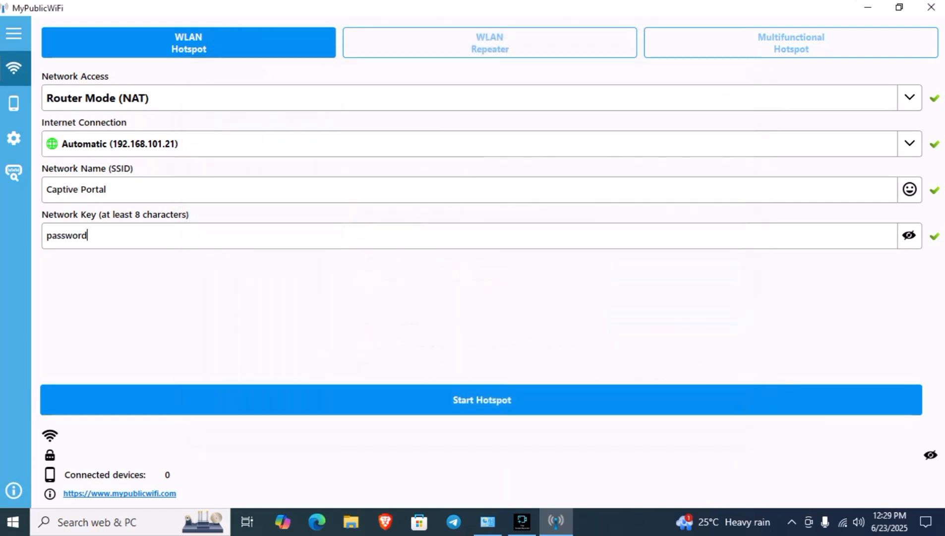
left_click(481, 400)
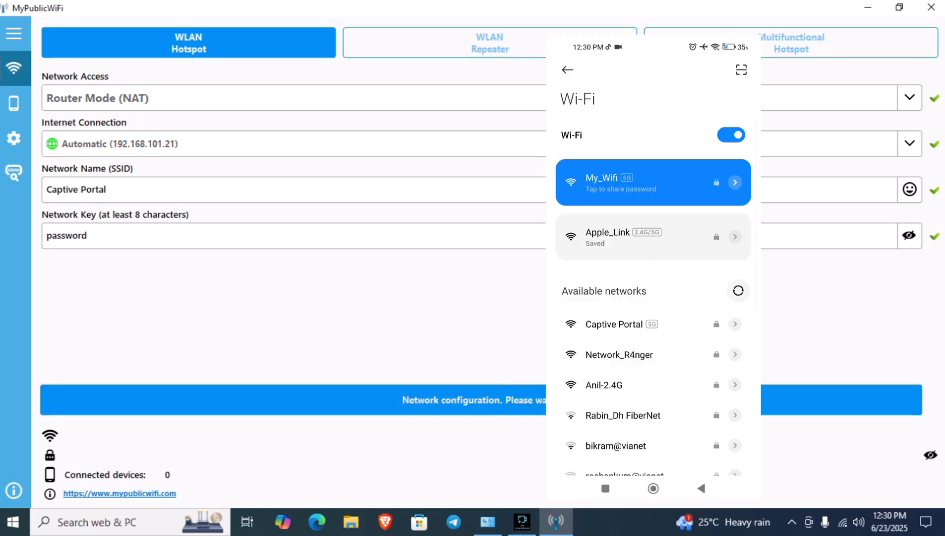
- Join the Captive Portal network with its password and reach the hotspot's sign-in page
left_click(614, 325)
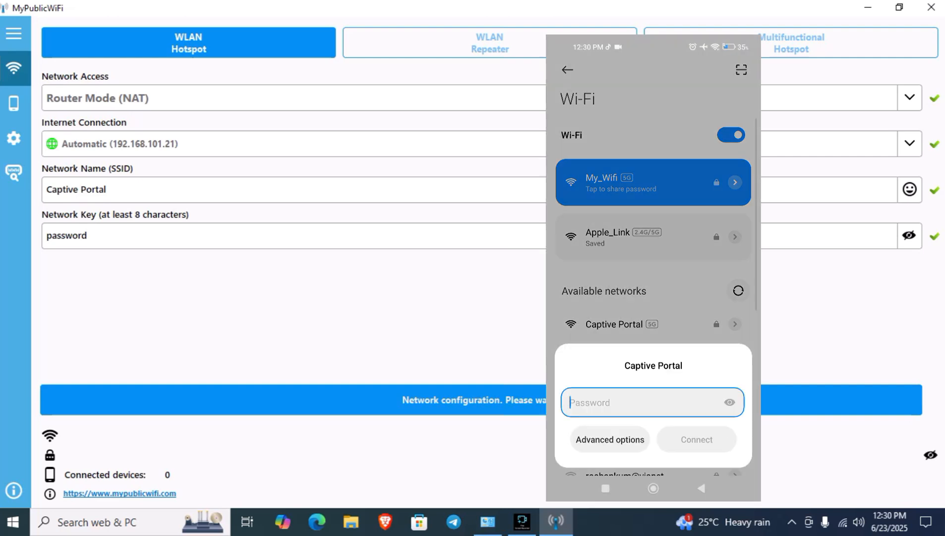
type("p")
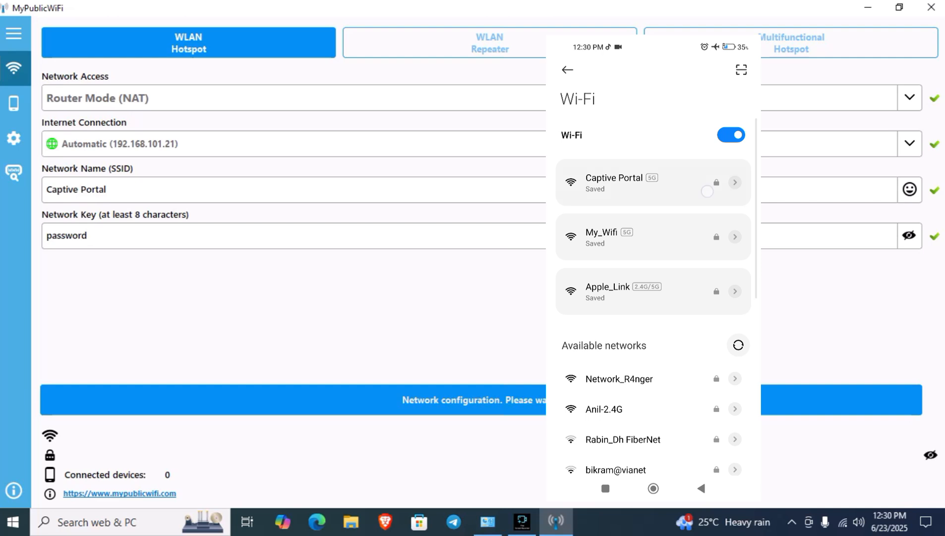
left_click(651, 183)
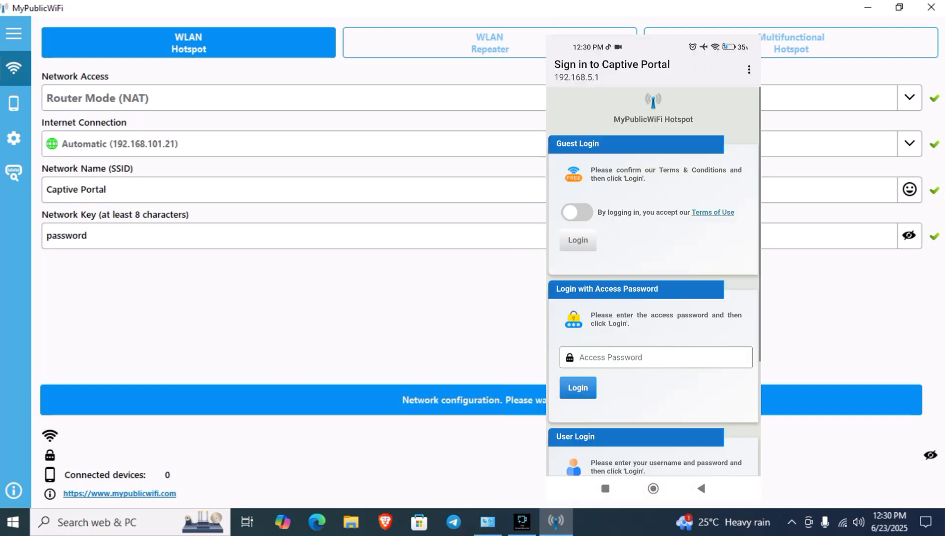
- Attempt a User Login as 'admin', which is rejected as an invalid password
scroll("down", 3)
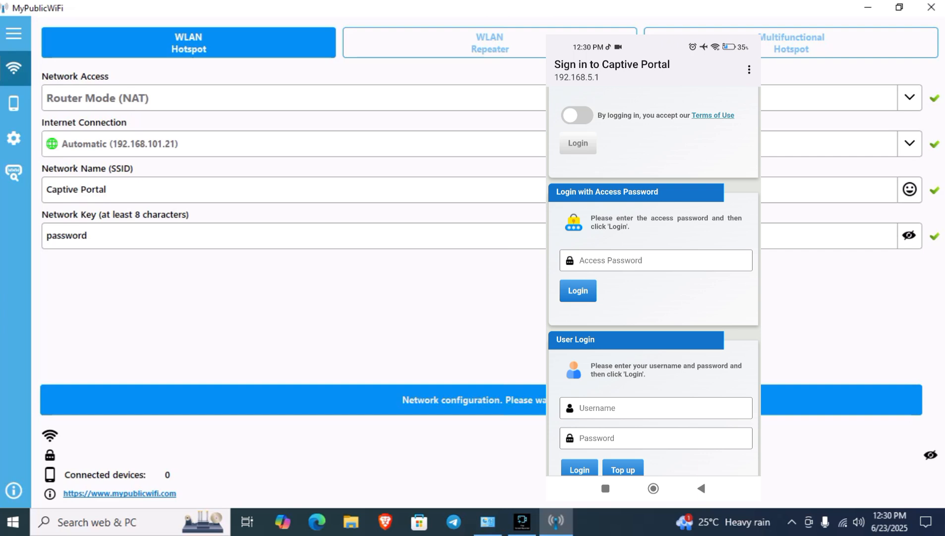
scroll("down", 3)
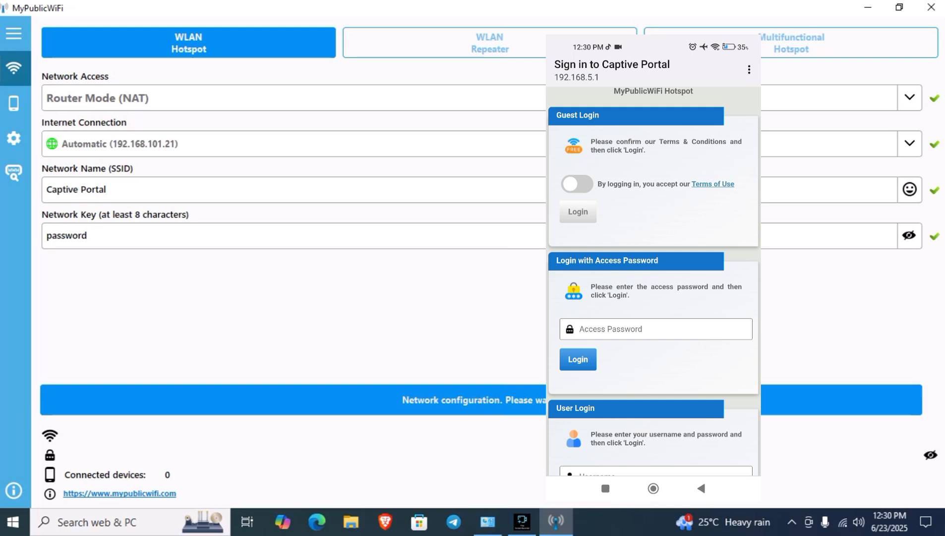
left_click(575, 183)
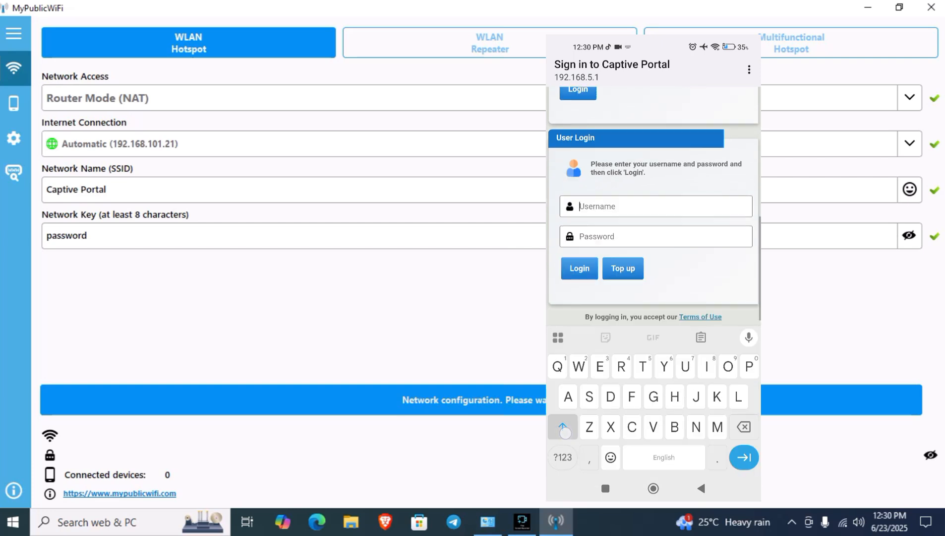
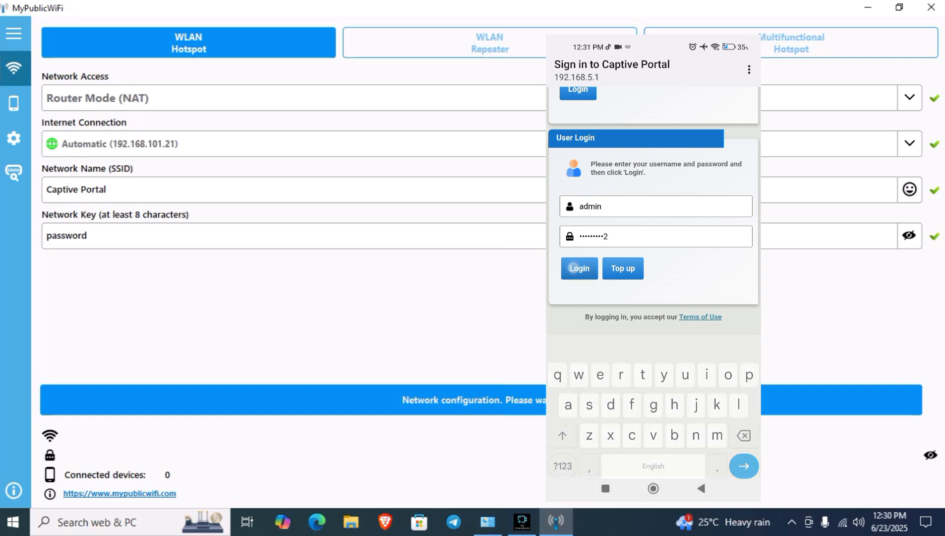
left_click(577, 268)
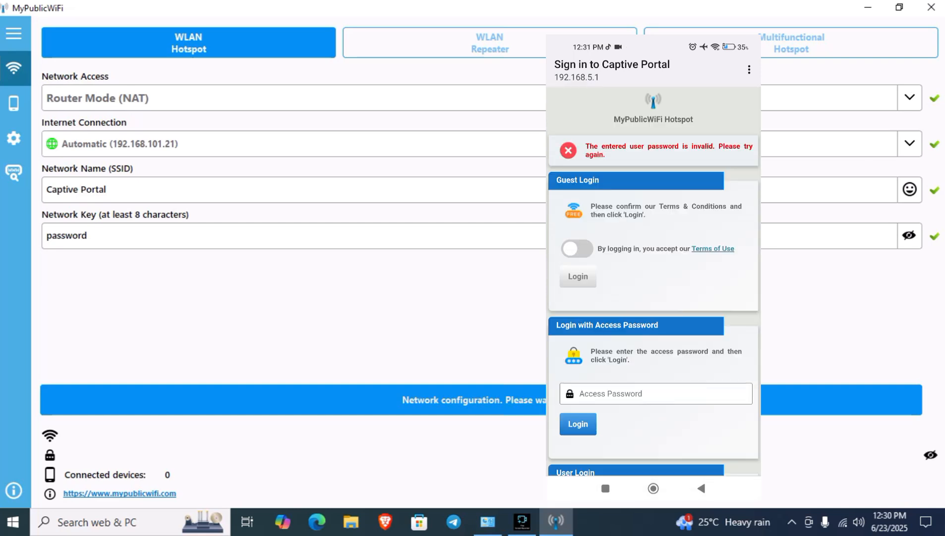
- Return to the login fields and re-enter the admin credentials to sign in again
left_click(654, 393)
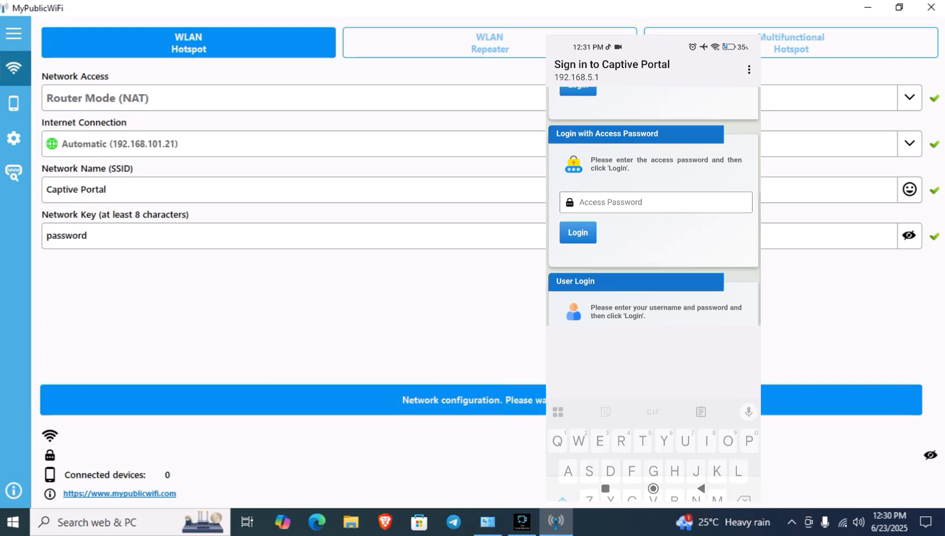
type("admin")
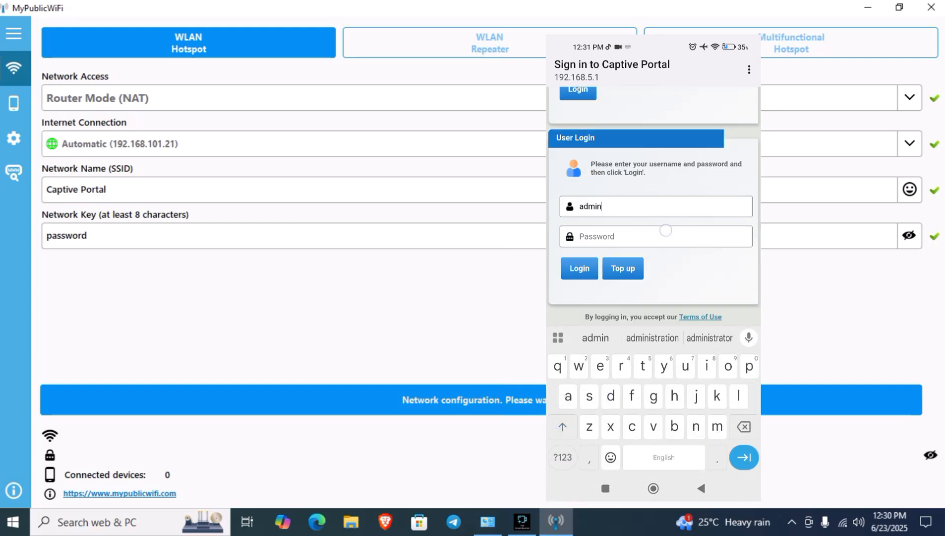
type("2")
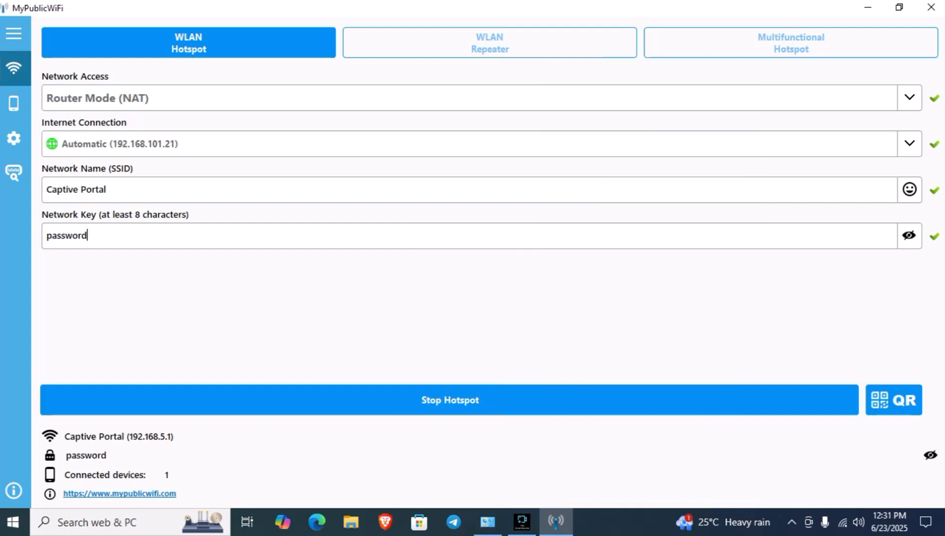
- In Authentication / Design settings, disable 'Enable login with Access Password' and close settings
left_click(13, 138)
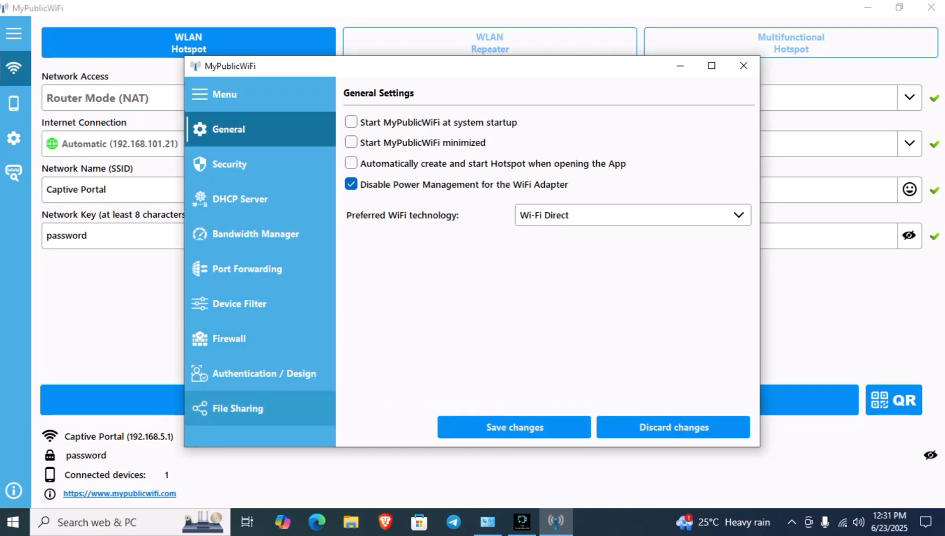
left_click(255, 373)
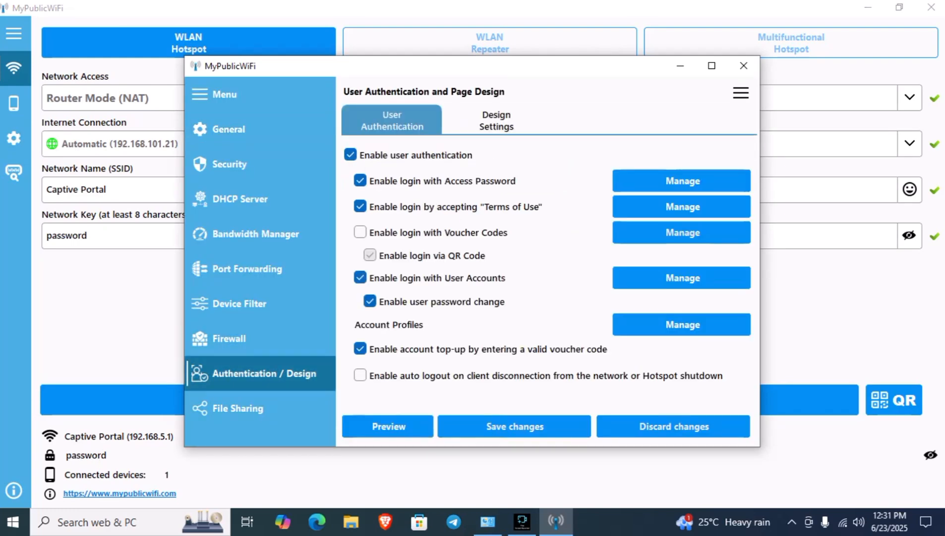
left_click(360, 180)
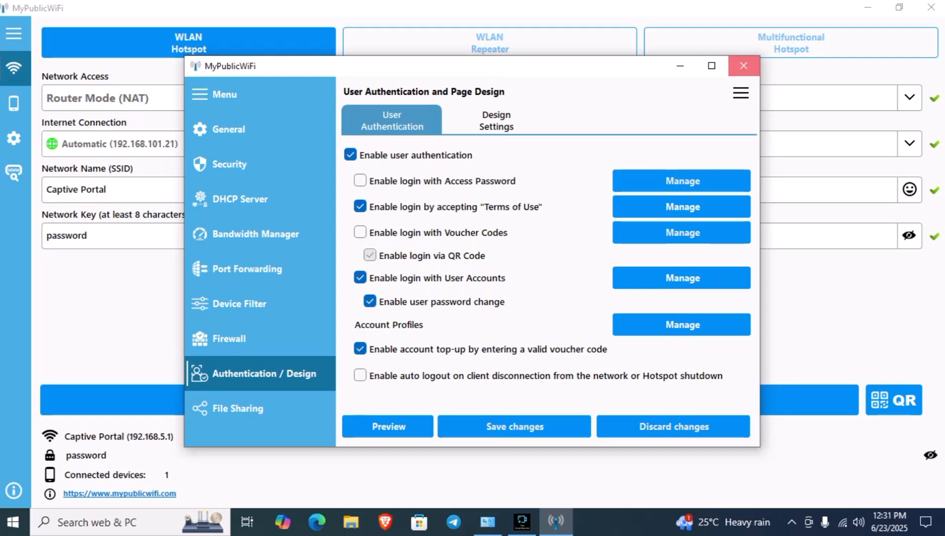
left_click(744, 66)
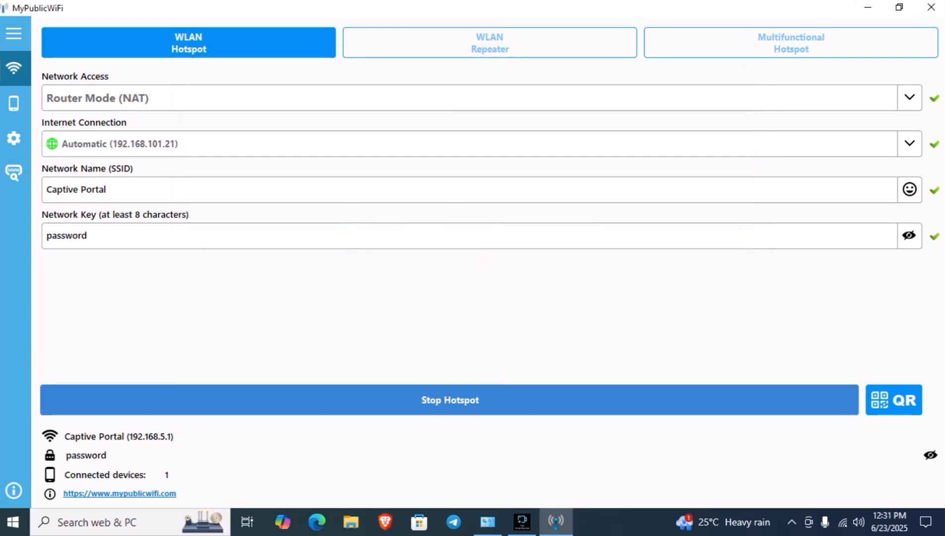